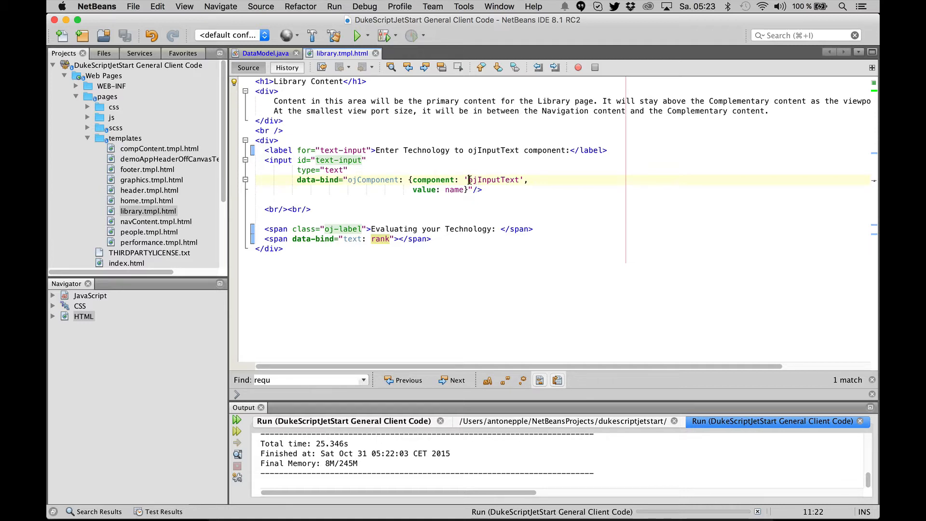
Run the JET QuickStart app and show the Library page reading 'Technology: Swing is OK'
{"action": "double_click", "coordinate": [495, 179]}
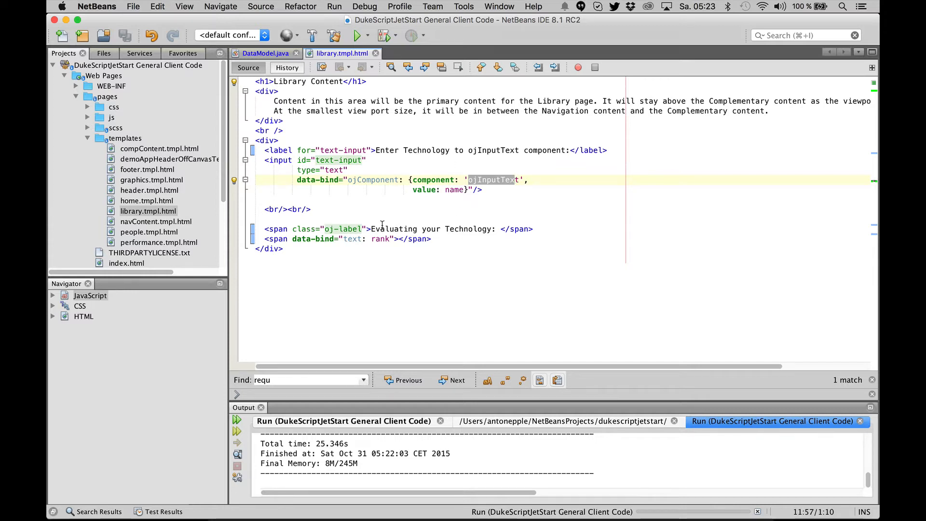
{"action": "mouse_move", "coordinate": [378, 241]}
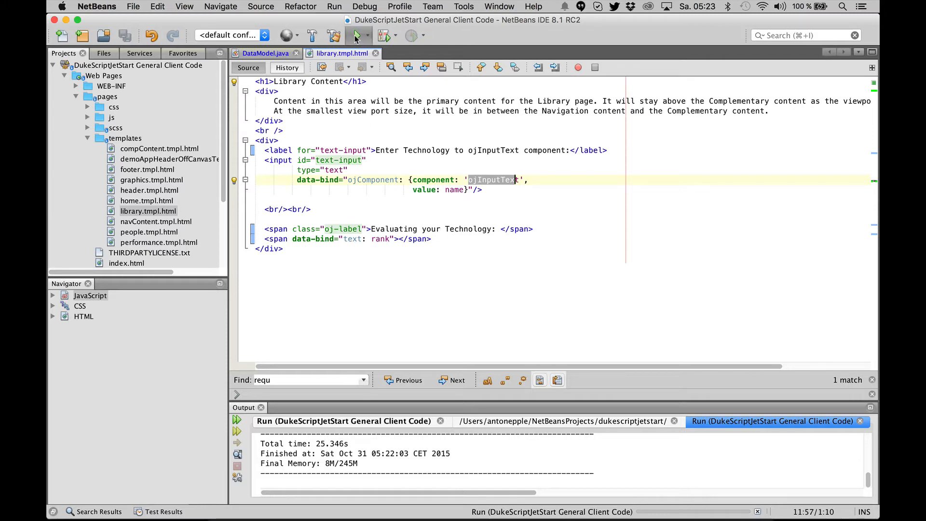
{"action": "left_click", "coordinate": [357, 36]}
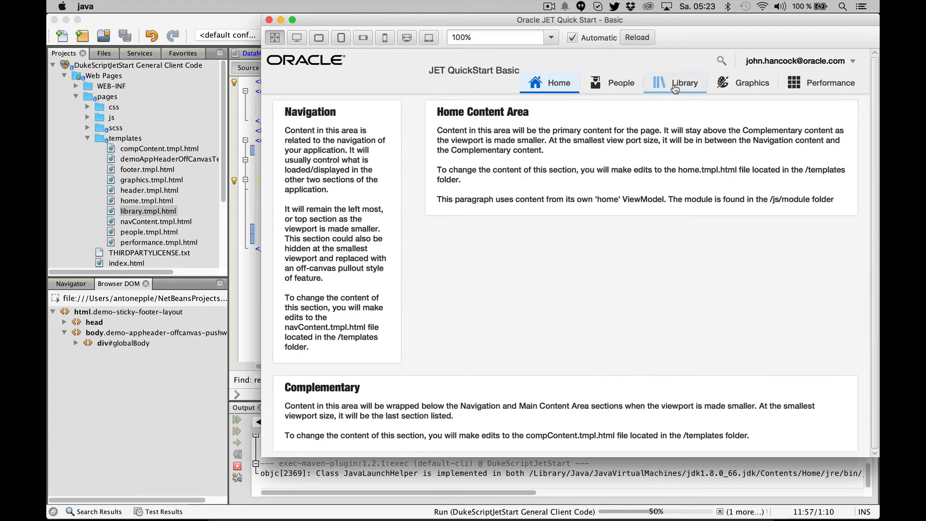
{"action": "left_click", "coordinate": [675, 83]}
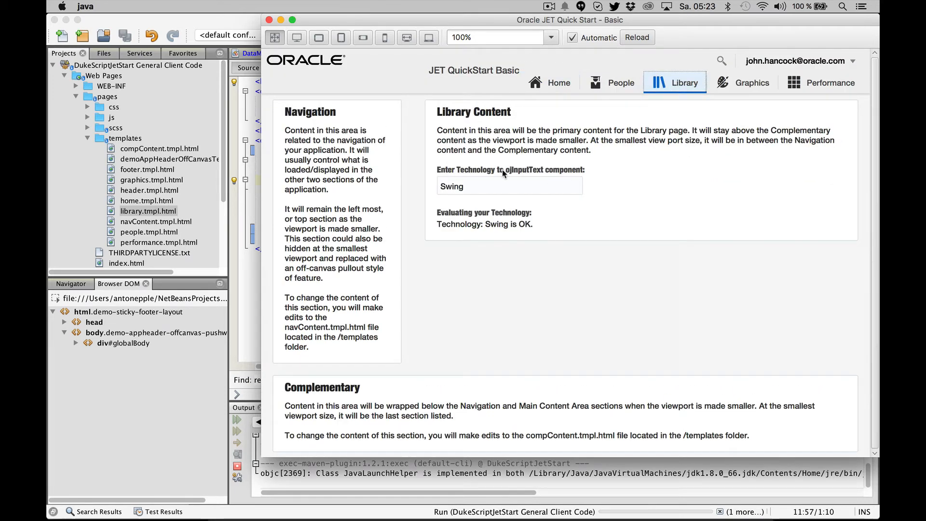
{"action": "mouse_move", "coordinate": [585, 175]}
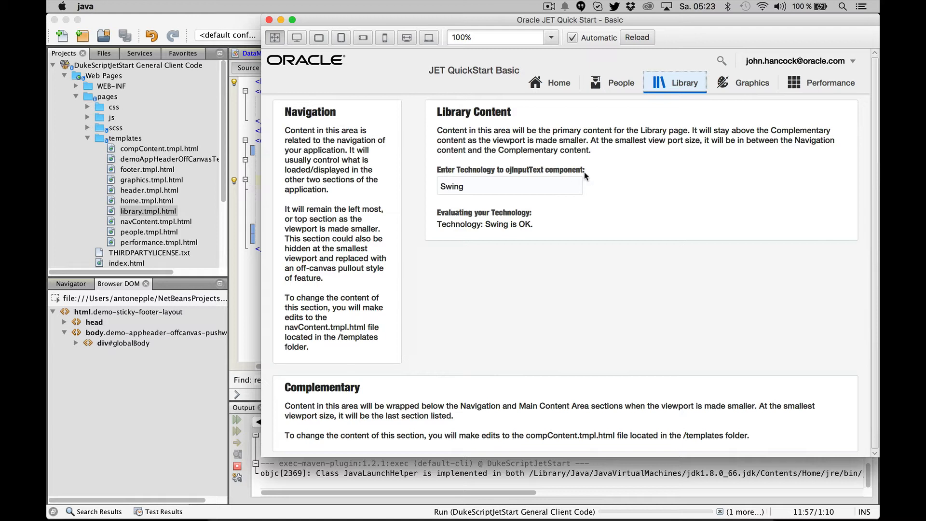
{"action": "mouse_move", "coordinate": [452, 240]}
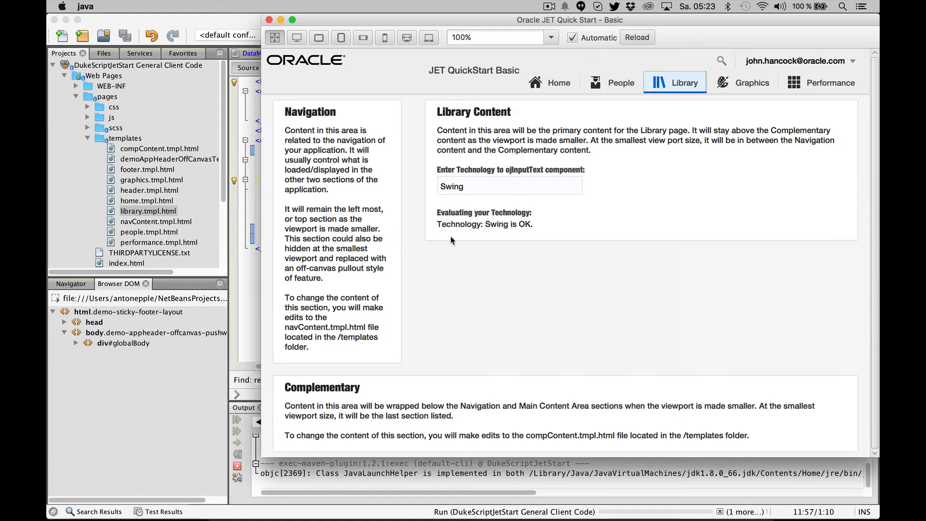
{"action": "mouse_move", "coordinate": [504, 219]}
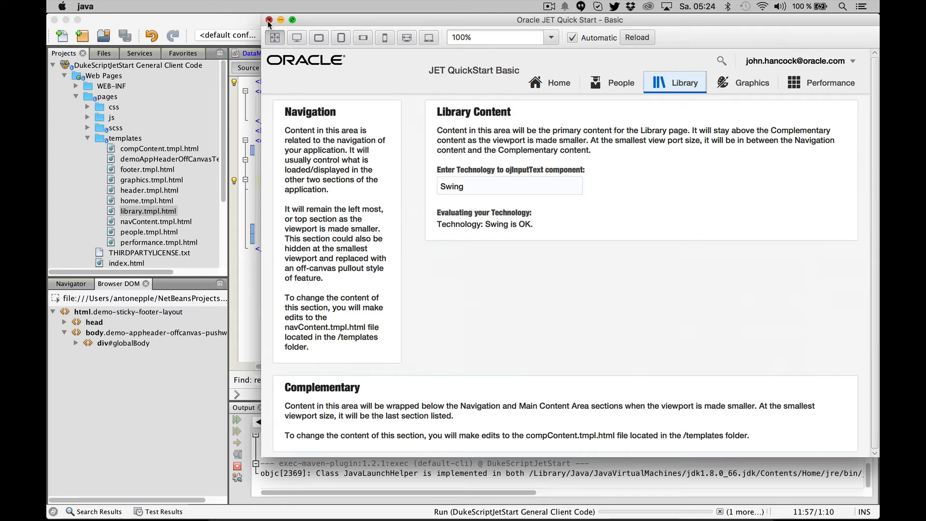
Close the app and review DataModel.java's rank property and initial Swing value
{"action": "left_click", "coordinate": [268, 19]}
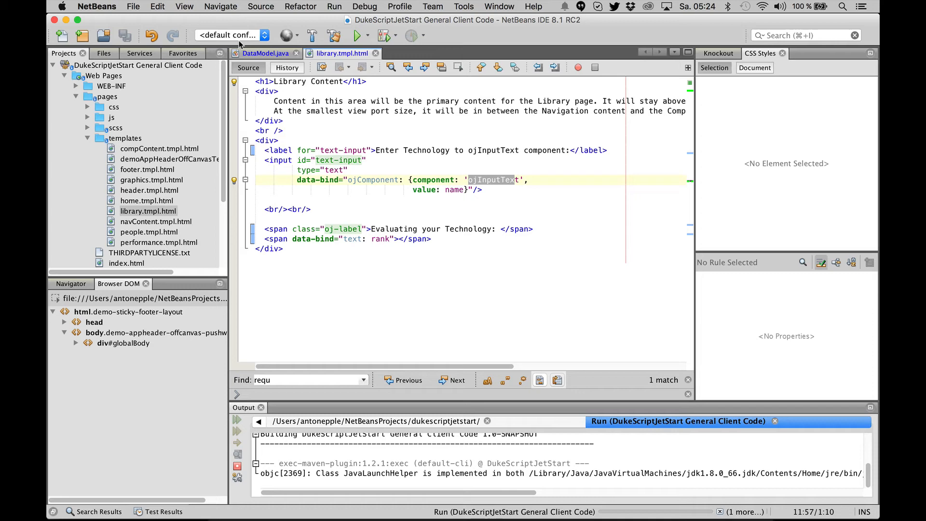
{"action": "left_click", "coordinate": [265, 53]}
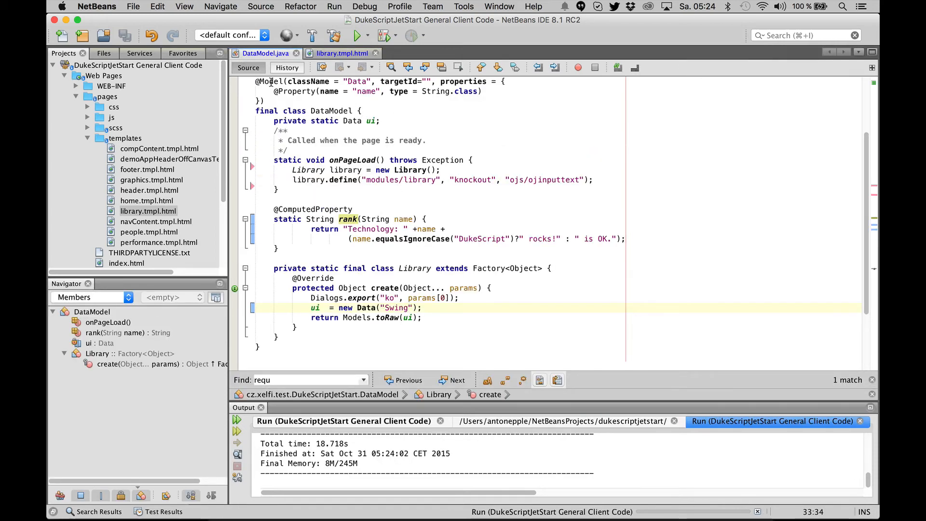
{"action": "left_click", "coordinate": [407, 308]}
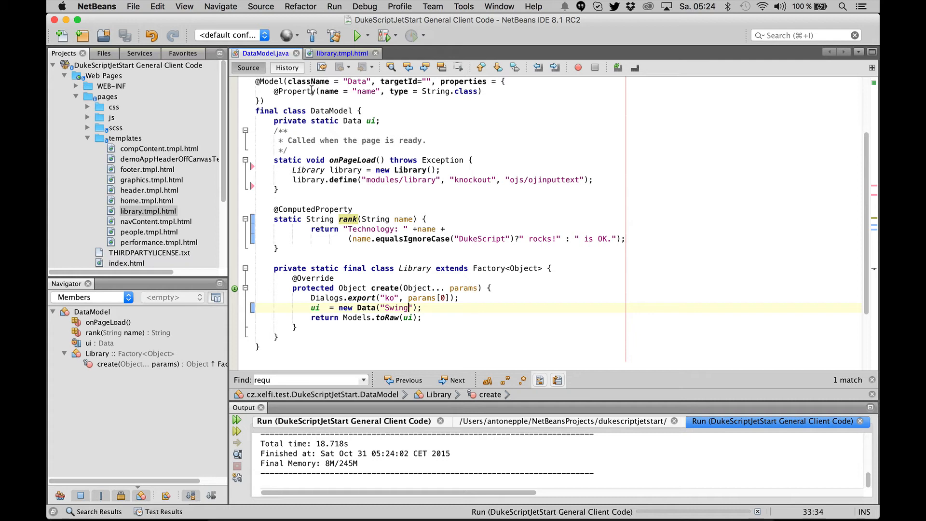
{"action": "mouse_move", "coordinate": [321, 215]}
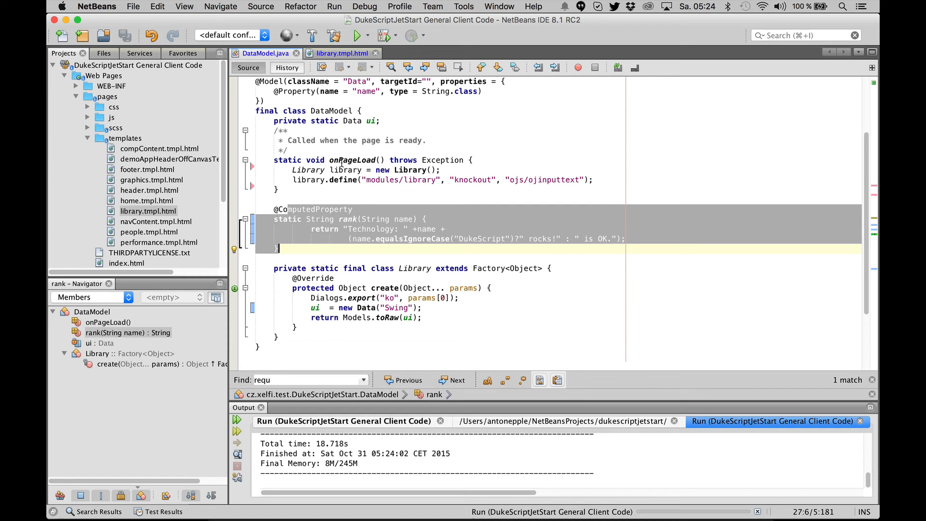
{"action": "mouse_move", "coordinate": [337, 187]}
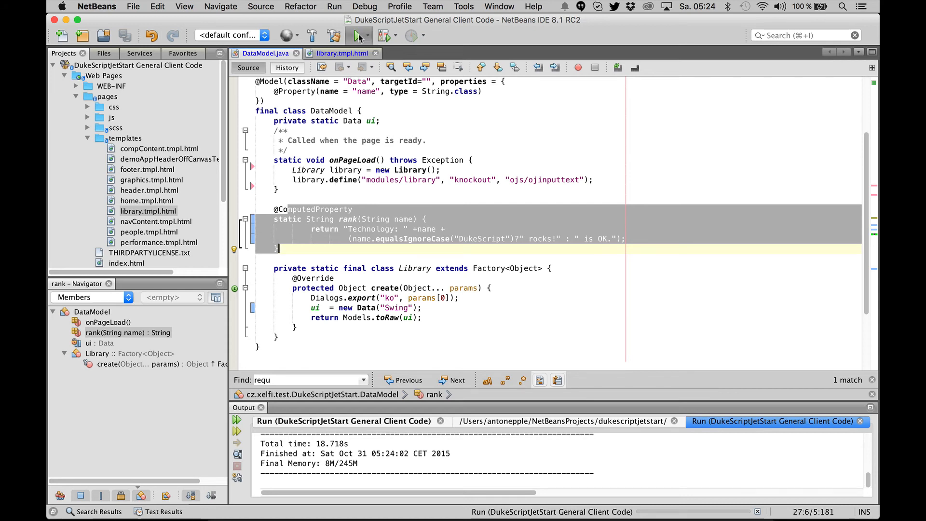
Rerun the app and enter DukeScript on the Library page to get 'Technology: DukeScript rocks!'
{"action": "left_click", "coordinate": [357, 36]}
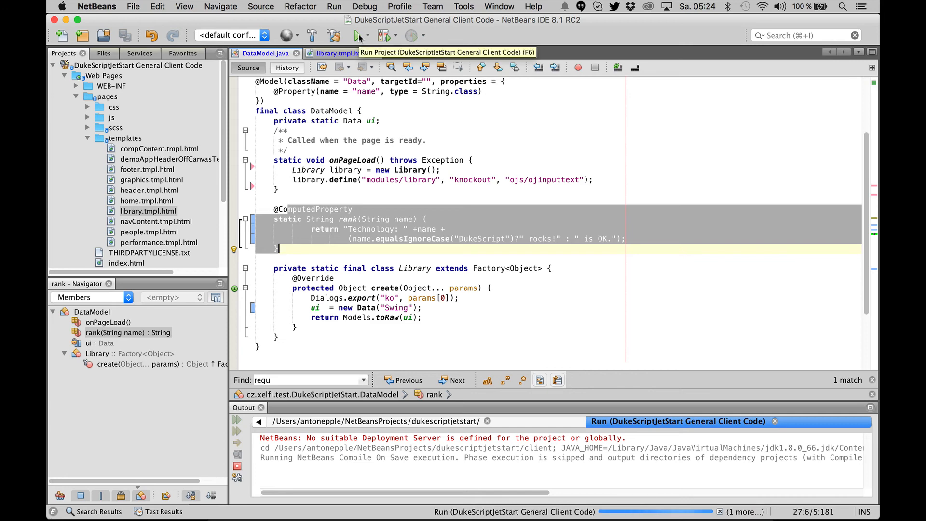
{"action": "left_click", "coordinate": [357, 36]}
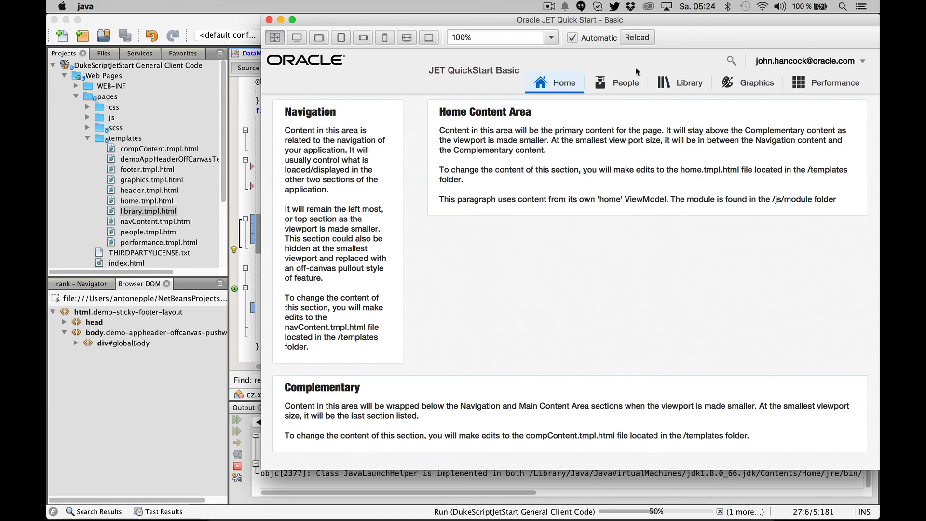
{"action": "left_click", "coordinate": [688, 83]}
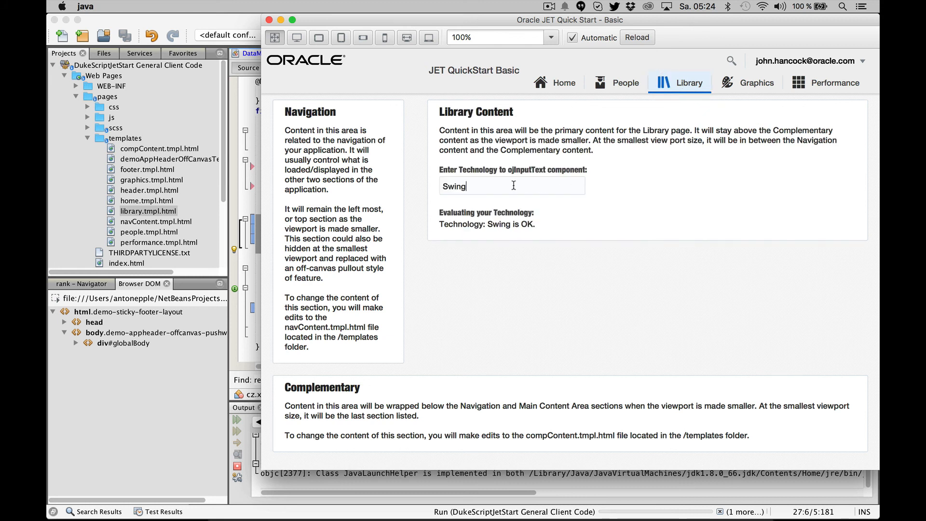
{"action": "type", "text": "DukeScript"}
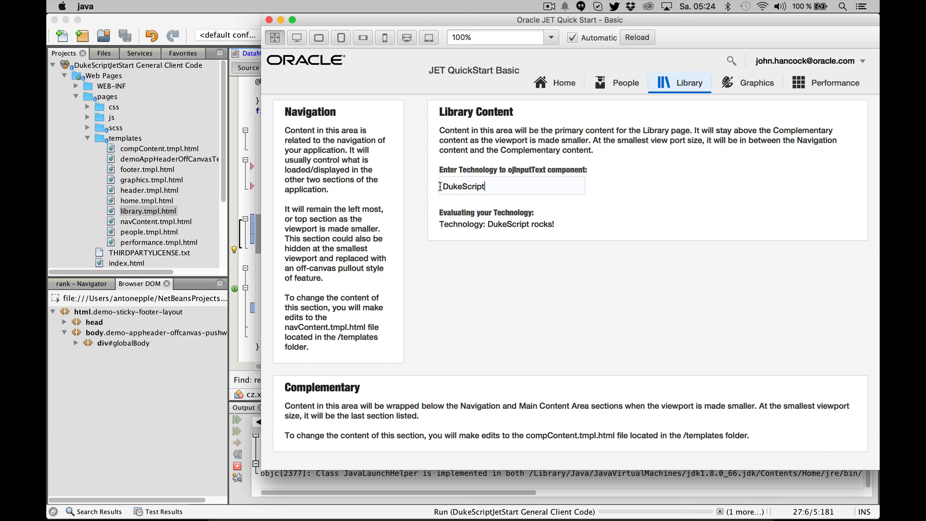
{"action": "mouse_move", "coordinate": [340, 116]}
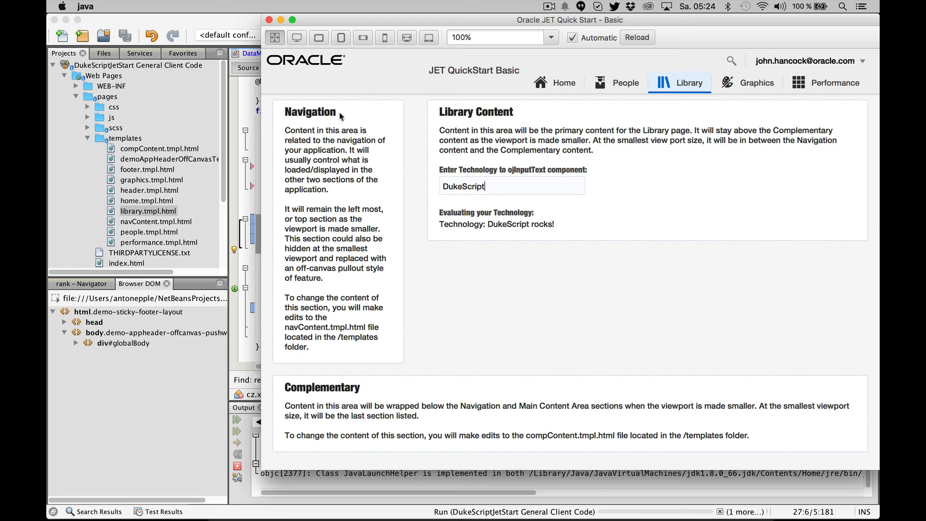